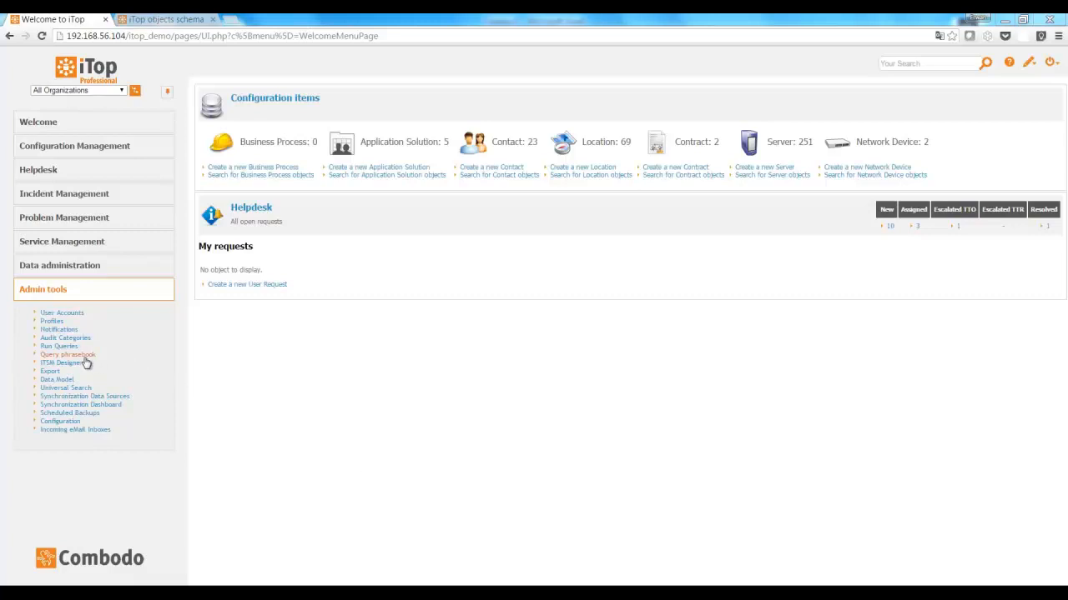
{"action": "mouse_move", "coordinate": [68, 354]}
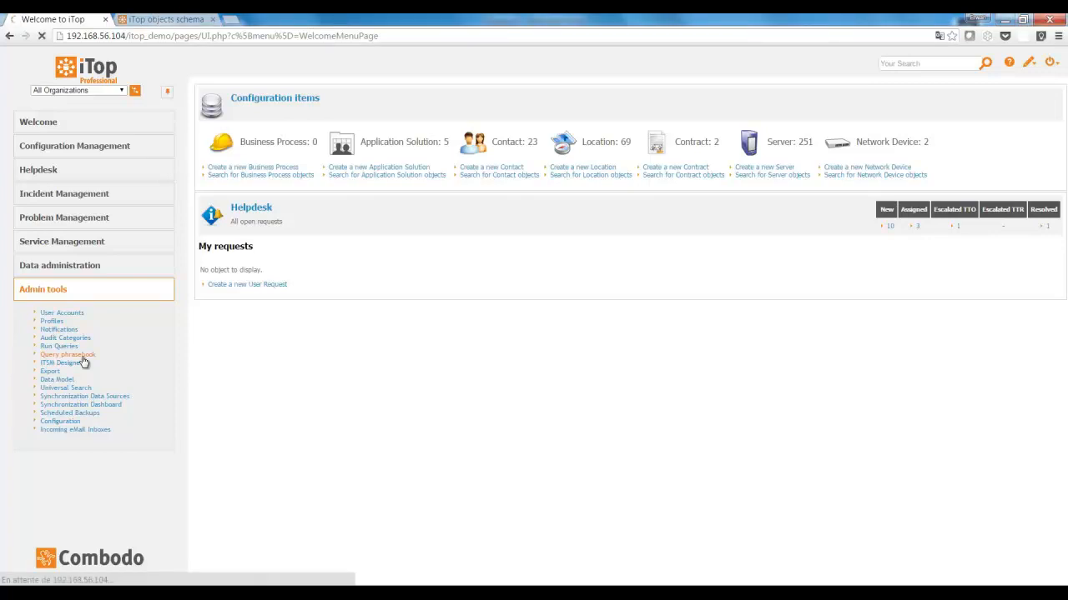
Show the 'Query for monthly report' details from the Query phrasebook in Admin tools
{"action": "left_click", "coordinate": [67, 353]}
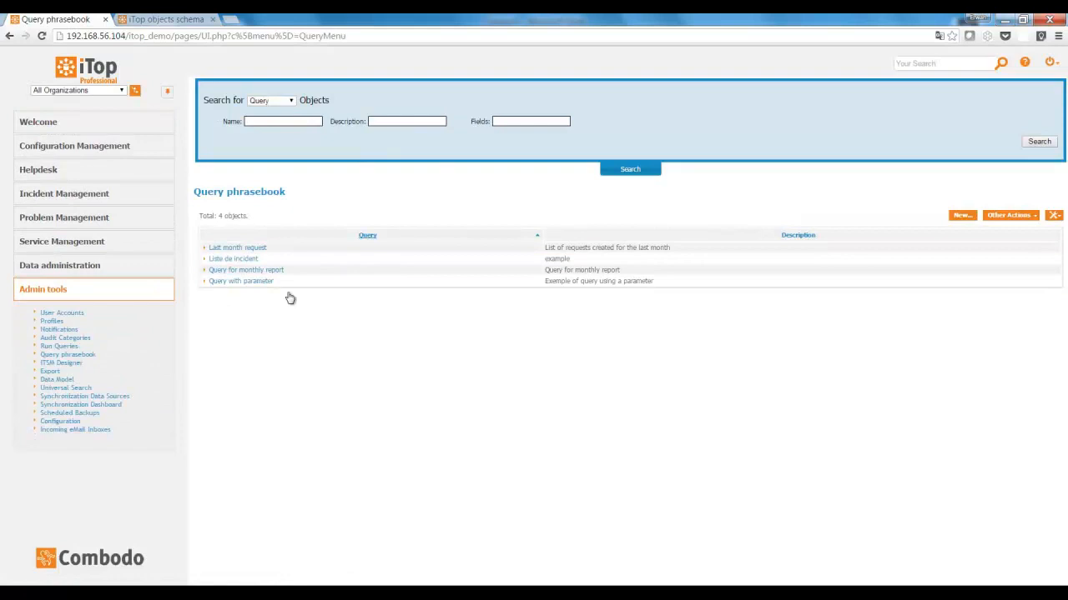
{"action": "left_click", "coordinate": [247, 270]}
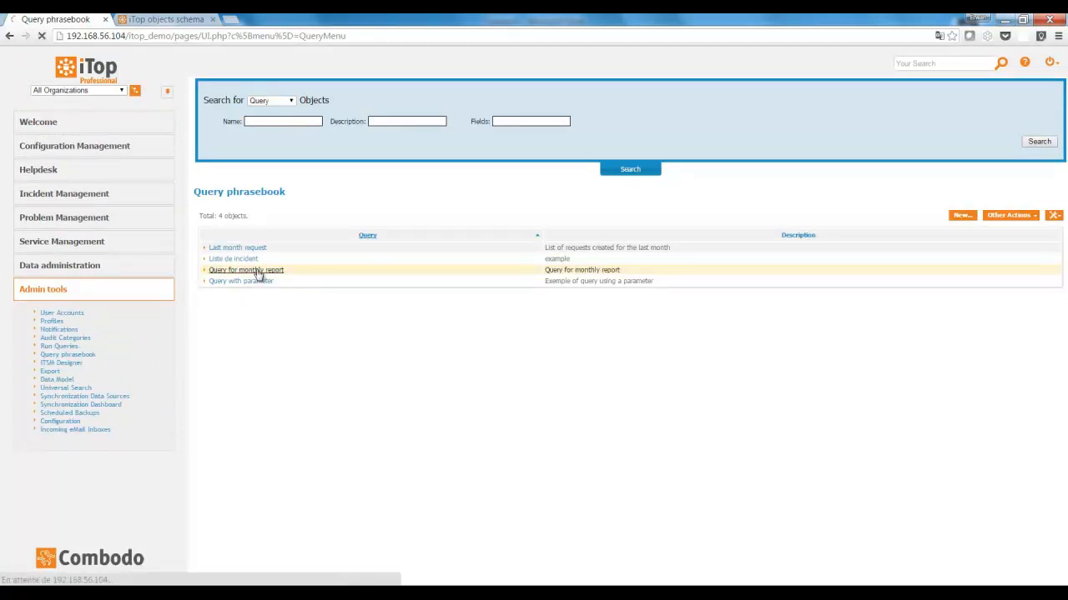
{"action": "left_click", "coordinate": [247, 270]}
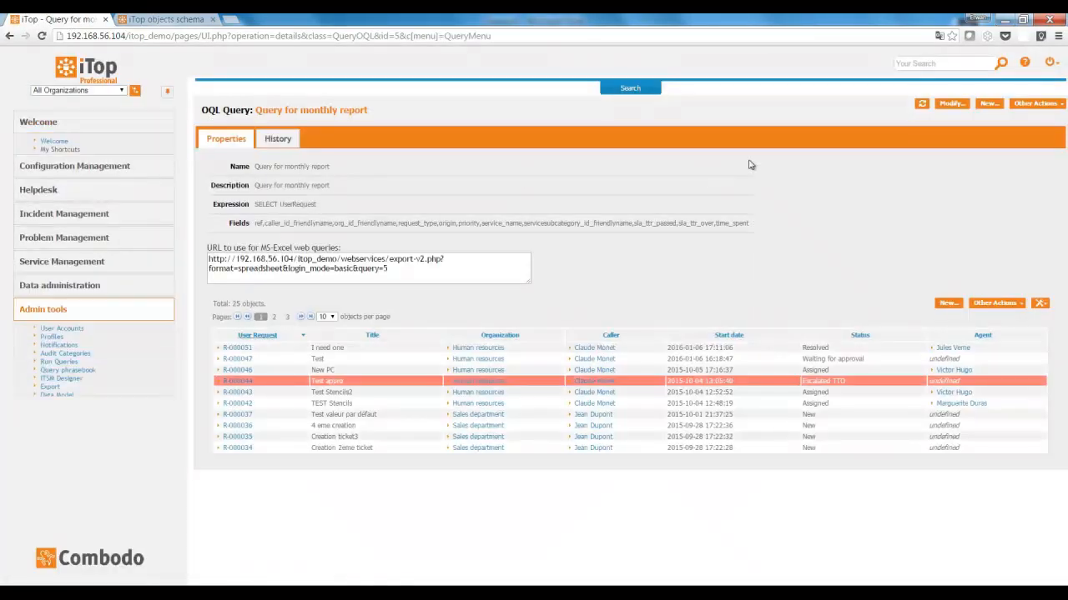
{"action": "left_click", "coordinate": [951, 103]}
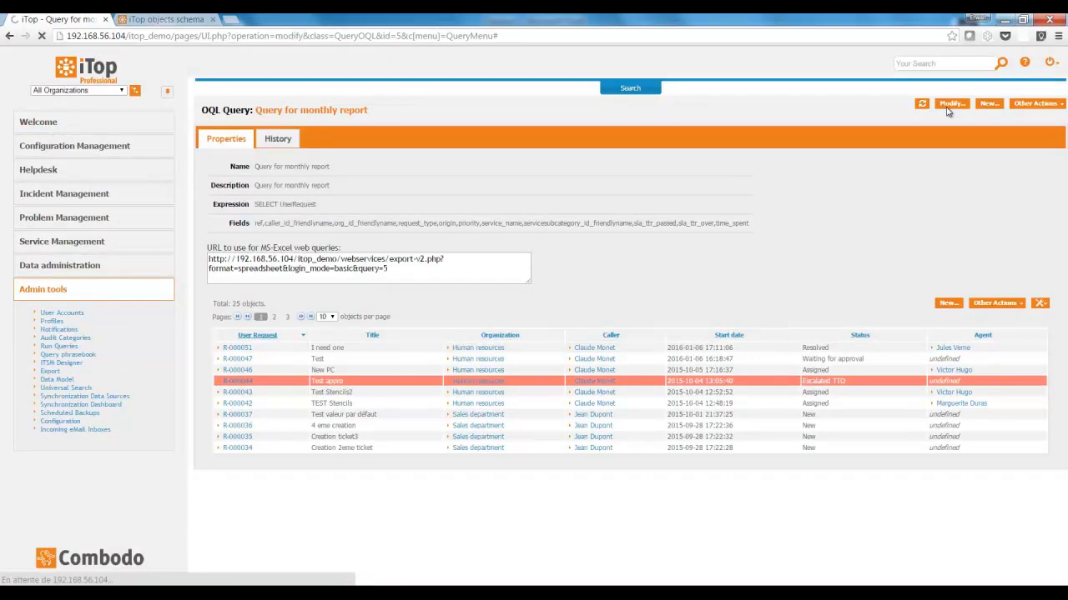
{"action": "left_click", "coordinate": [951, 103]}
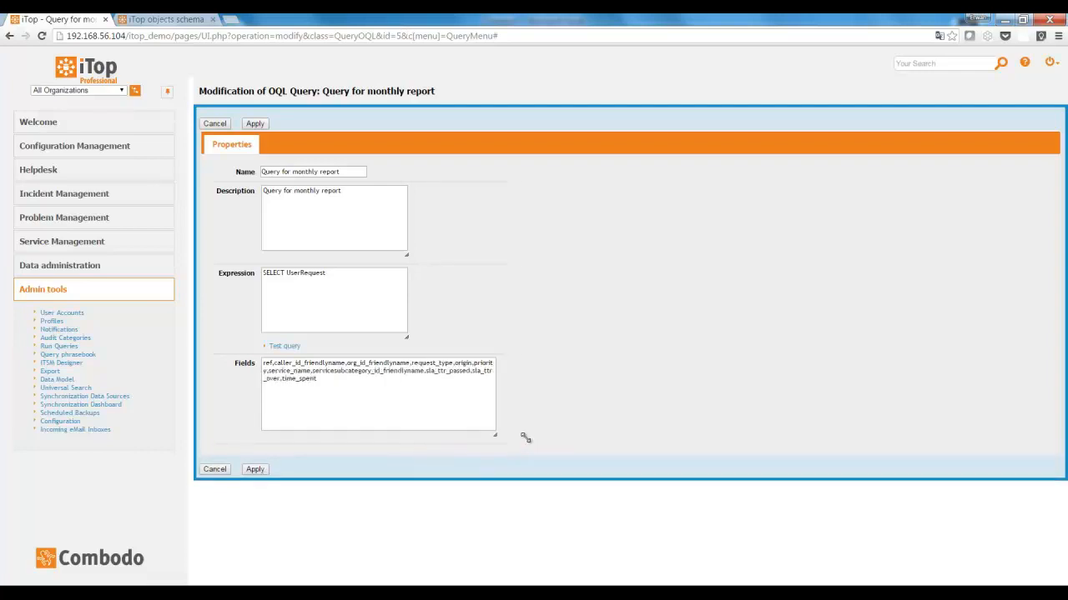
{"action": "left_click_drag", "start_coordinate": [493, 437], "coordinate": [530, 440]}
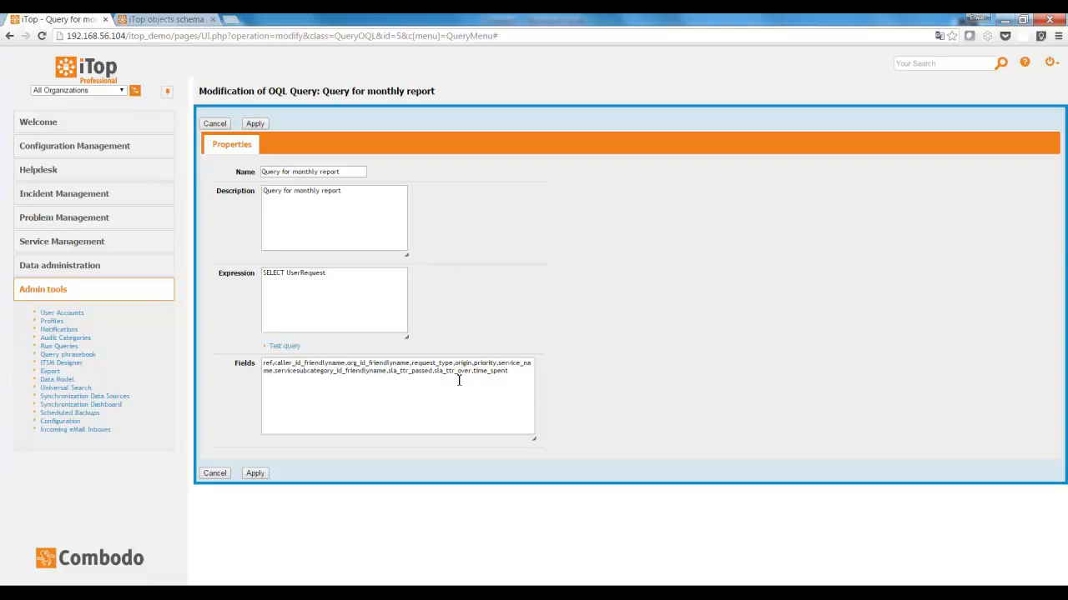
{"action": "left_click", "coordinate": [164, 20]}
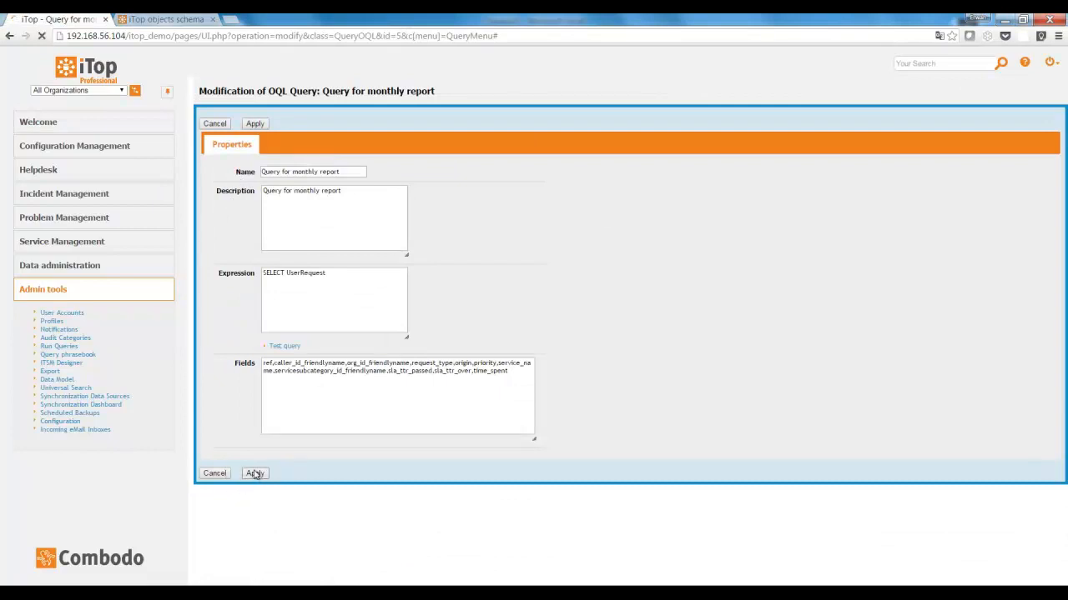
{"action": "left_click", "coordinate": [253, 474]}
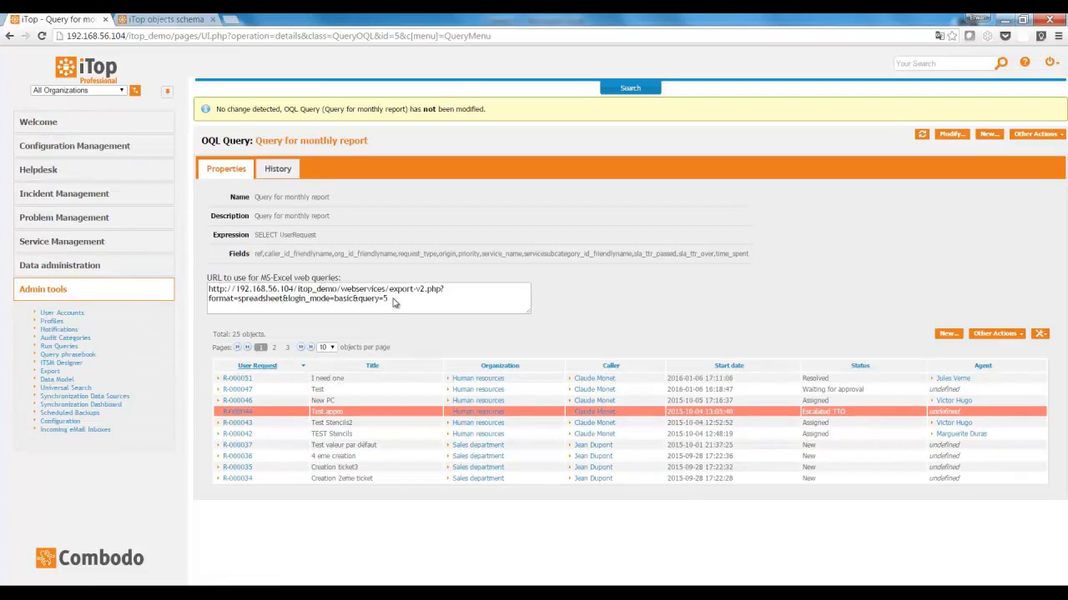
{"action": "left_click", "coordinate": [367, 298]}
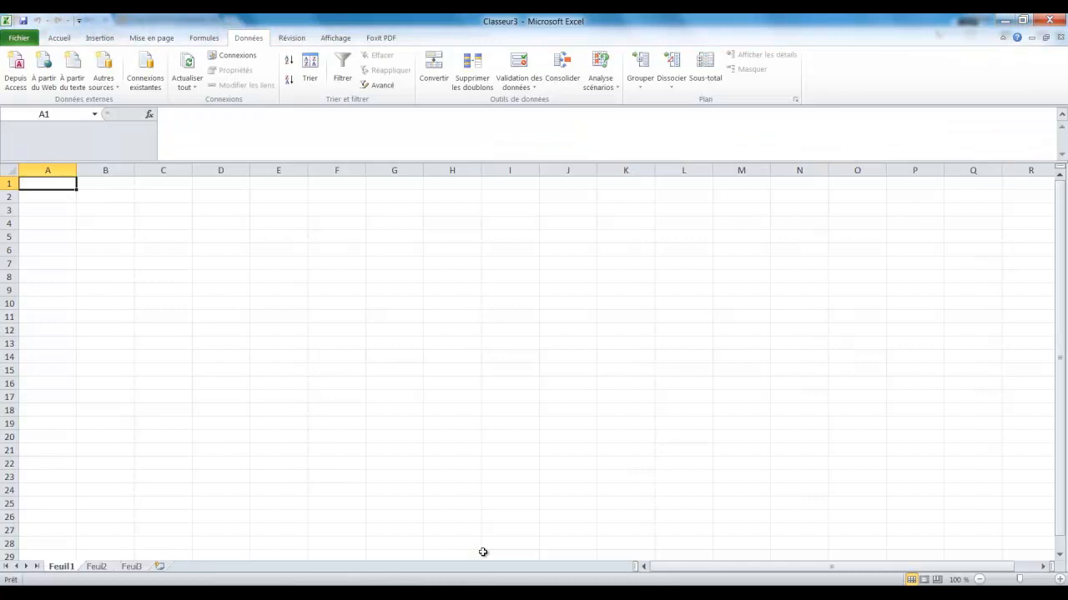
{"action": "mouse_move", "coordinate": [481, 541]}
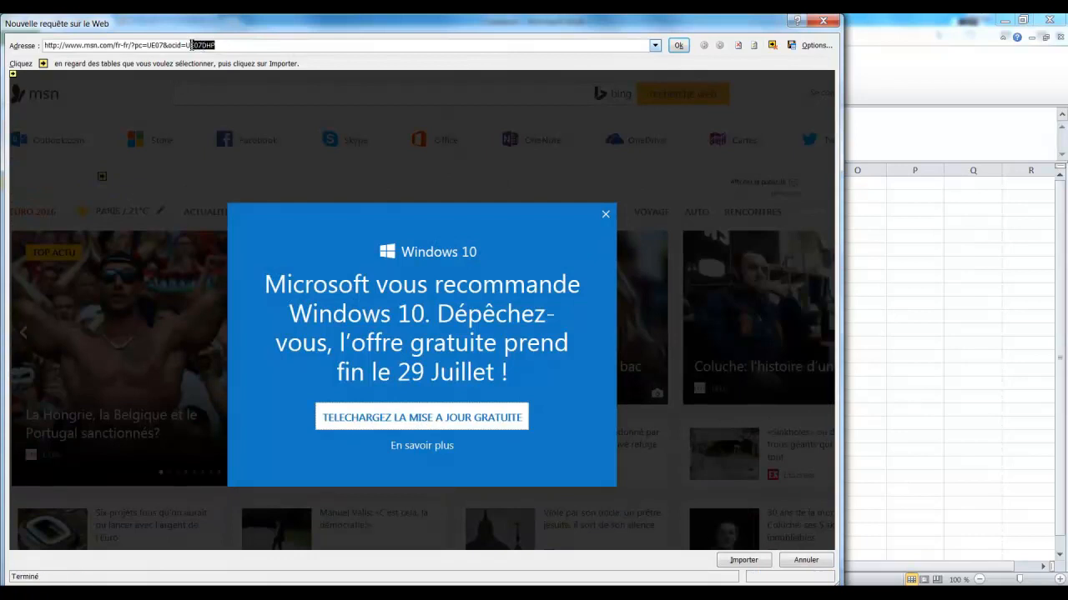
Load the iTop export-v2.php spreadsheet URL in a new web query and import the previewed ticket table
{"action": "type", "text": "http://192.168.56.104/itop_demo/webservices/export-v2.php?format=spreadsheet&login_mode=basic&query=5"}
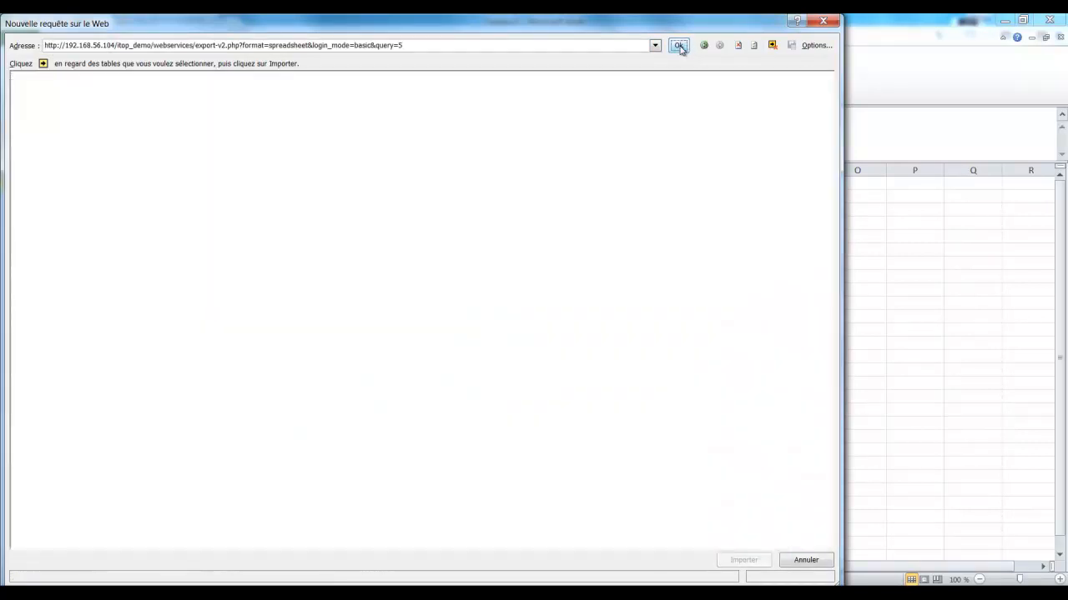
{"action": "left_click", "coordinate": [678, 45]}
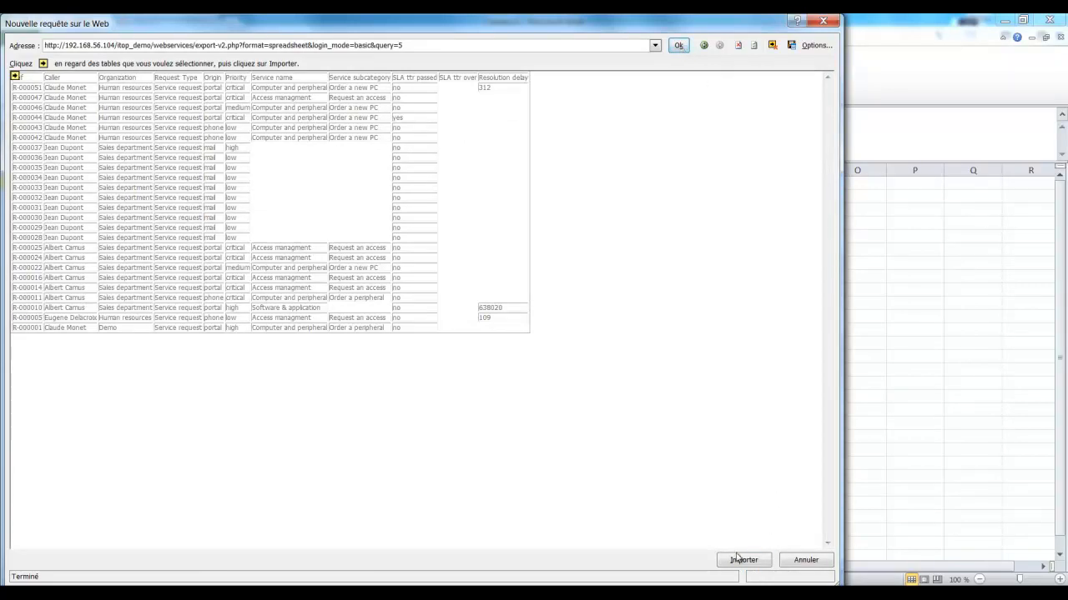
{"action": "left_click", "coordinate": [742, 561]}
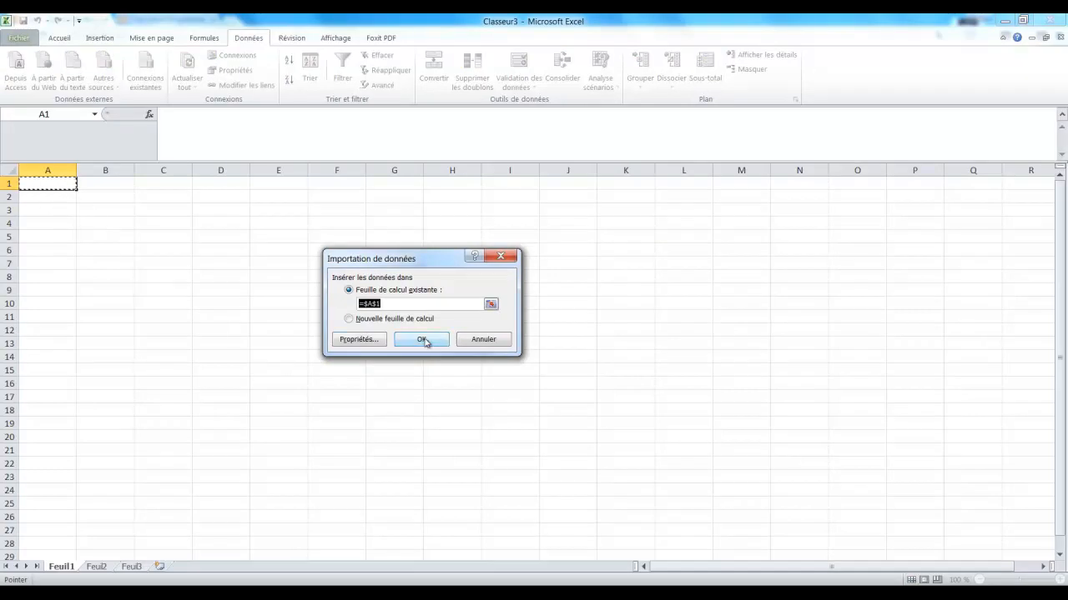
Insert the data at $A$1, refresh it with Actualiser tout, and select the whole ticket sheet
{"action": "left_click", "coordinate": [420, 340]}
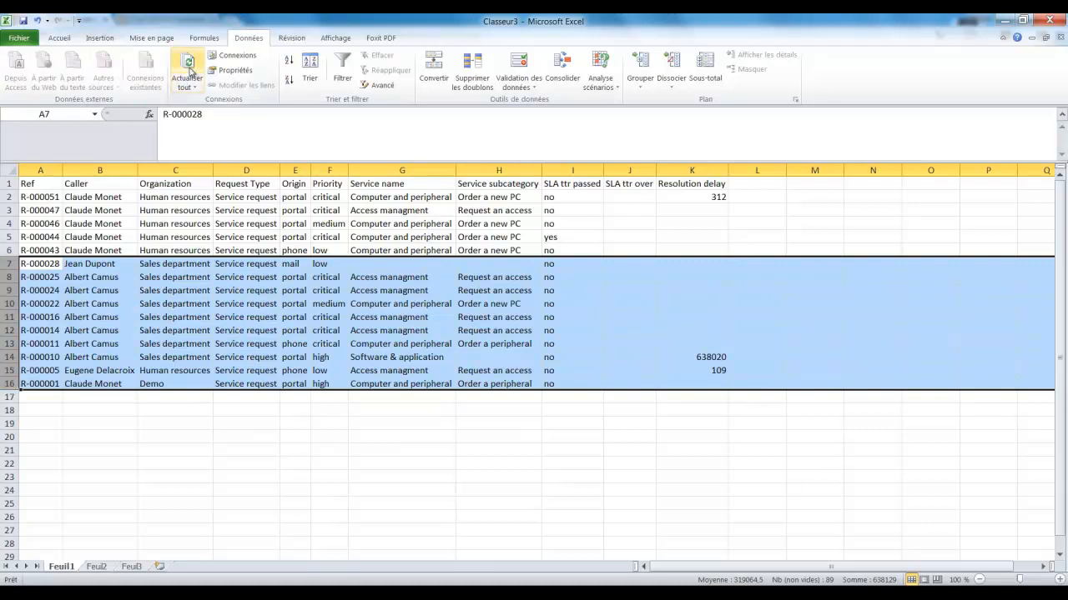
{"action": "left_click", "coordinate": [187, 71]}
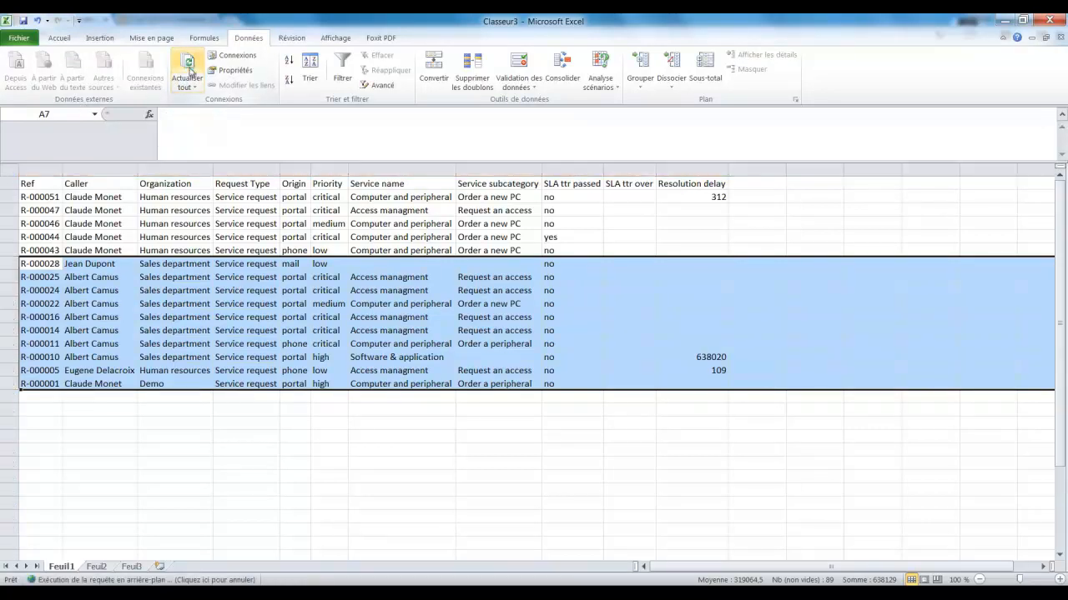
{"action": "left_click", "coordinate": [186, 68]}
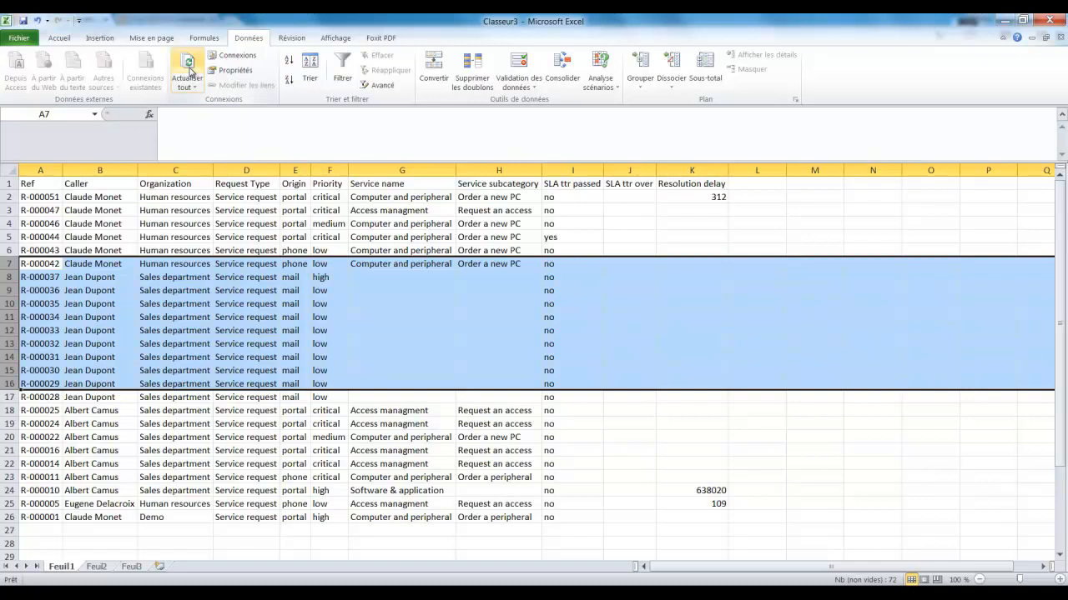
{"action": "mouse_move", "coordinate": [70, 567]}
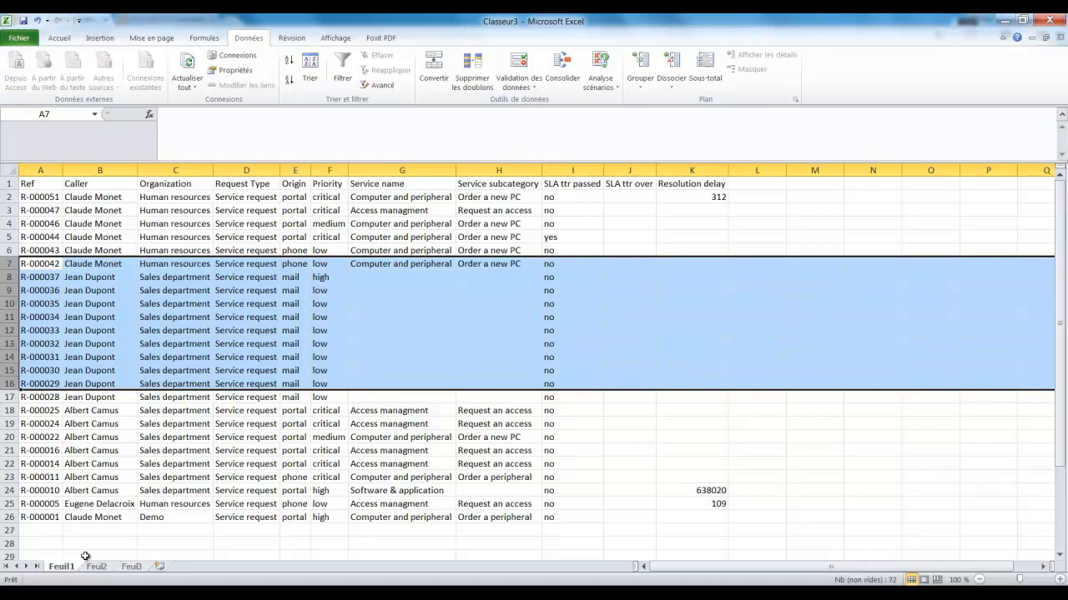
{"action": "left_click", "coordinate": [6, 170]}
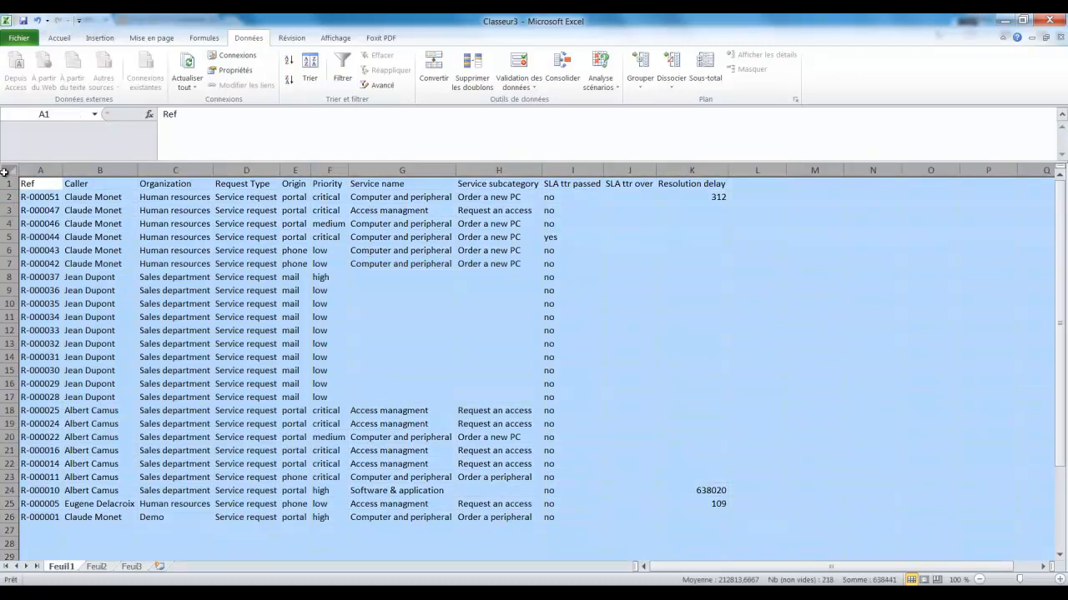
Create a pivot chart counting tickets by Organization on a new sheet and select it for moving to Dashboard
{"action": "left_click", "coordinate": [98, 36]}
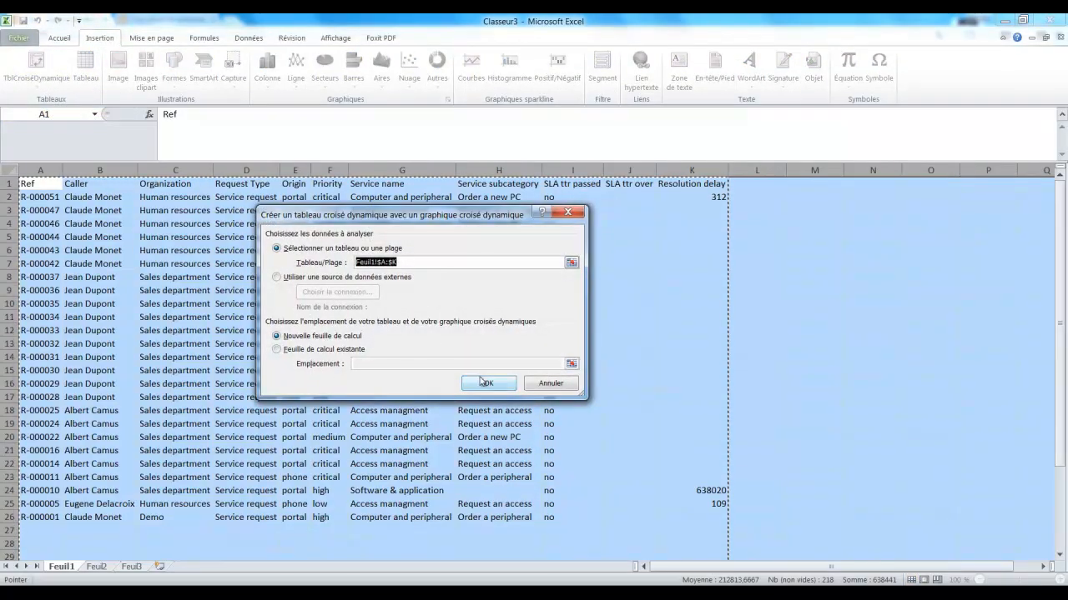
{"action": "left_click", "coordinate": [488, 382]}
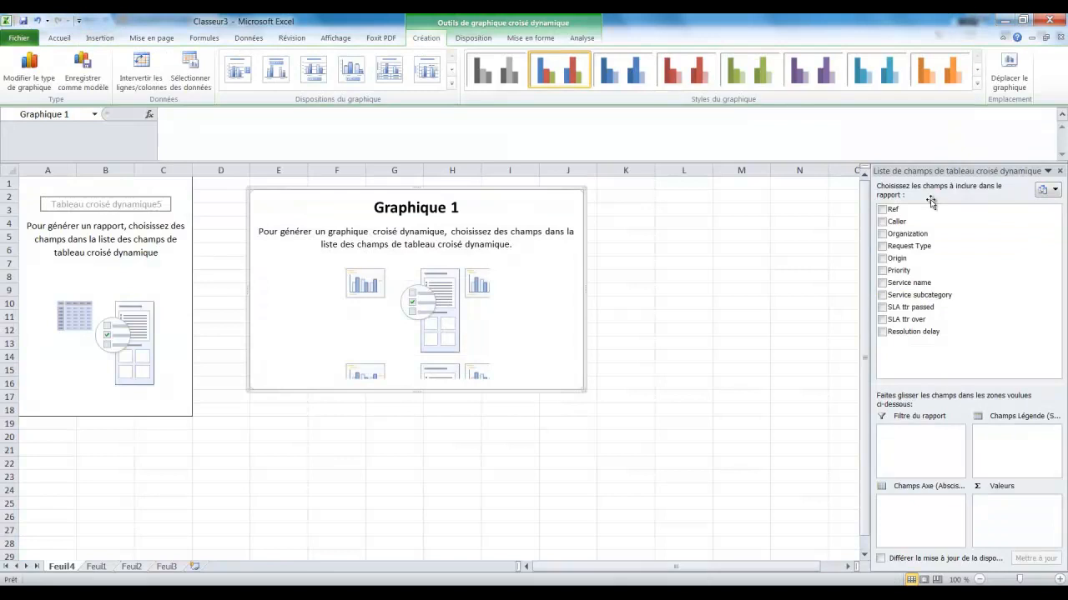
{"action": "left_click", "coordinate": [880, 210]}
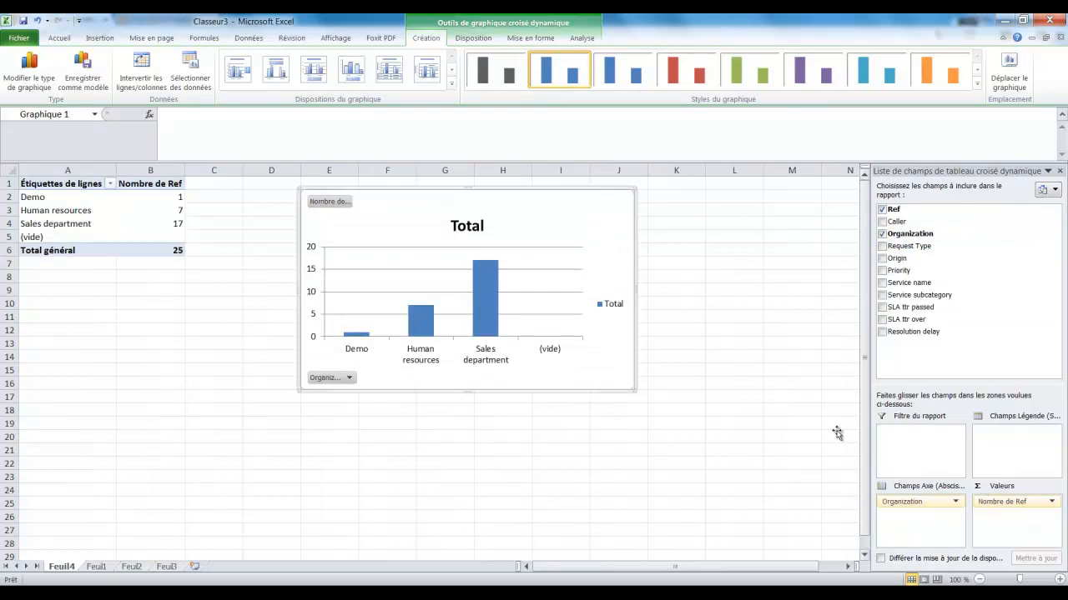
{"action": "mouse_move", "coordinate": [564, 196]}
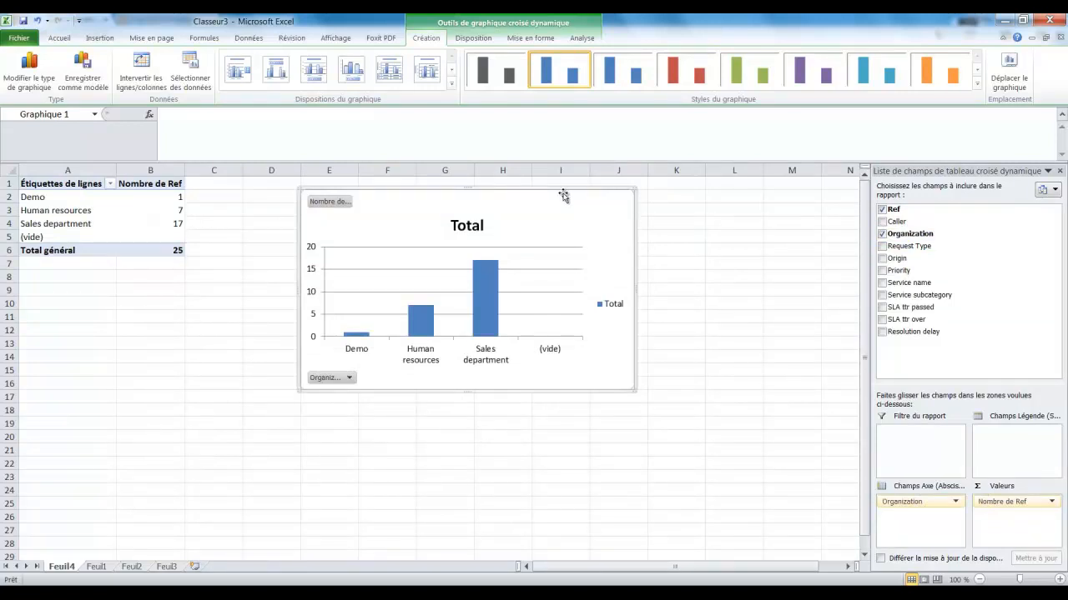
{"action": "left_click", "coordinate": [130, 567]}
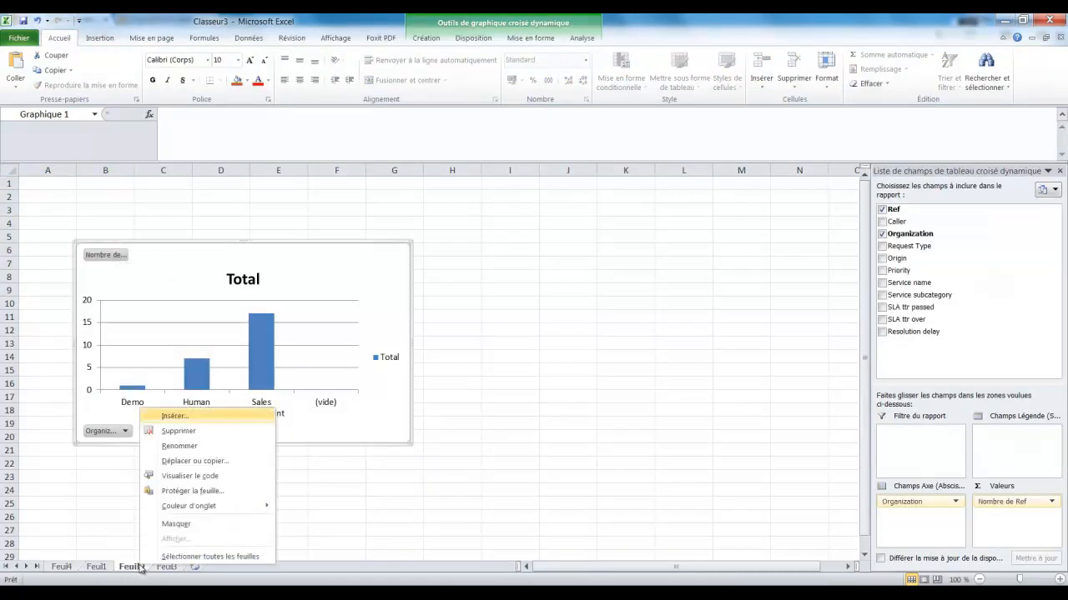
{"action": "mouse_move", "coordinate": [185, 490]}
{"action": "type", "text": "Dashboard"}
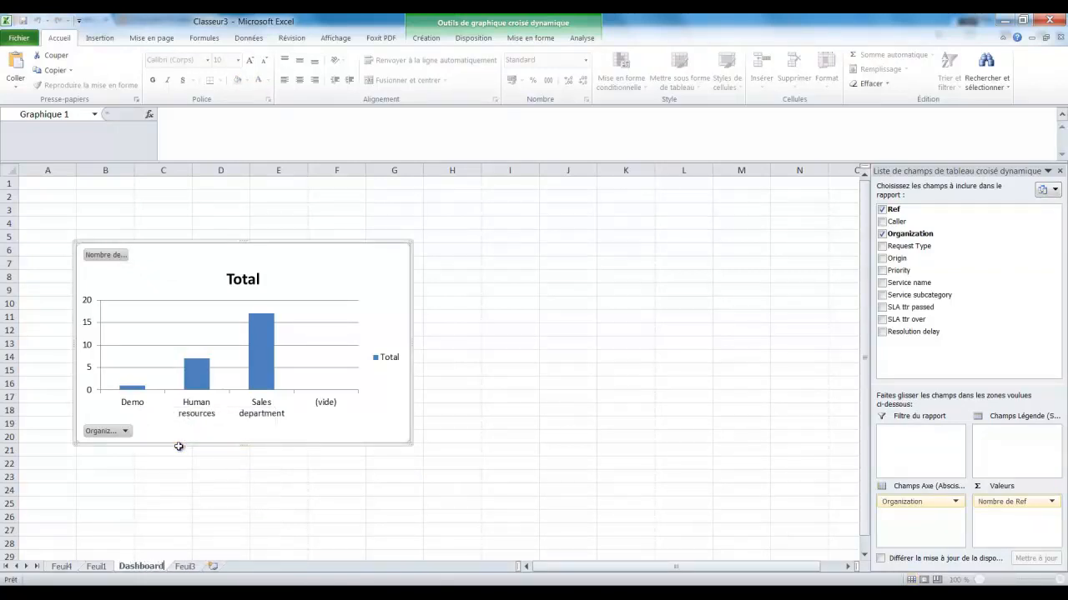
Rename the imported ticket data sheet tab to 'List of UserRequest'
{"action": "right_click", "coordinate": [95, 567]}
{"action": "type", "text": "List"}
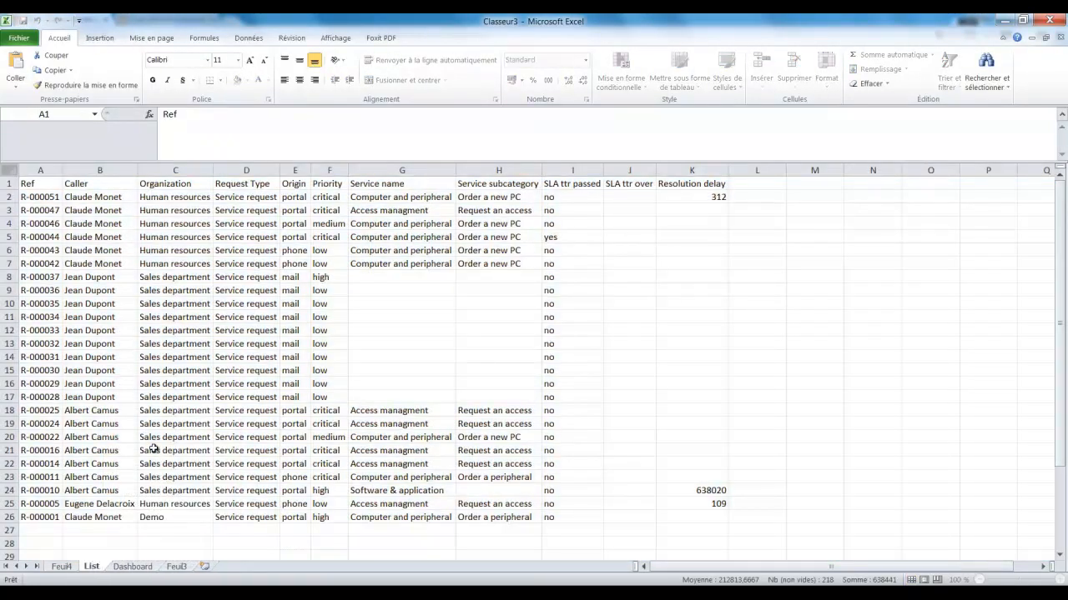
{"action": "double_click", "coordinate": [92, 567]}
{"action": "type", "text": " of UserRequest"}
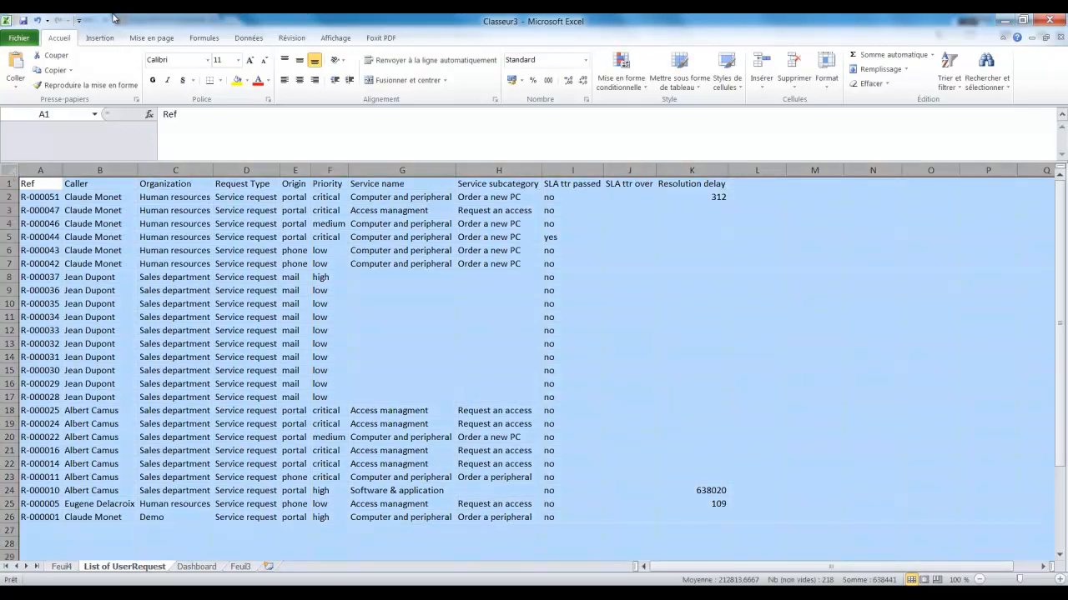
Create a pivot chart counting Ref by Origin on a new sheet and select it for moving beside the Organization chart
{"action": "left_click", "coordinate": [100, 37]}
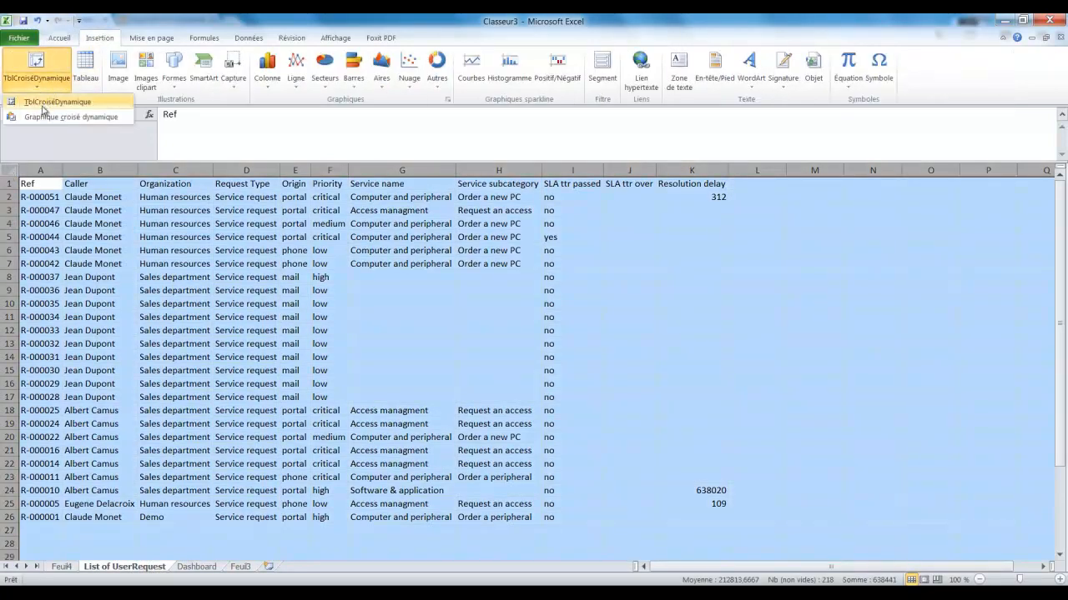
{"action": "left_click", "coordinate": [81, 117]}
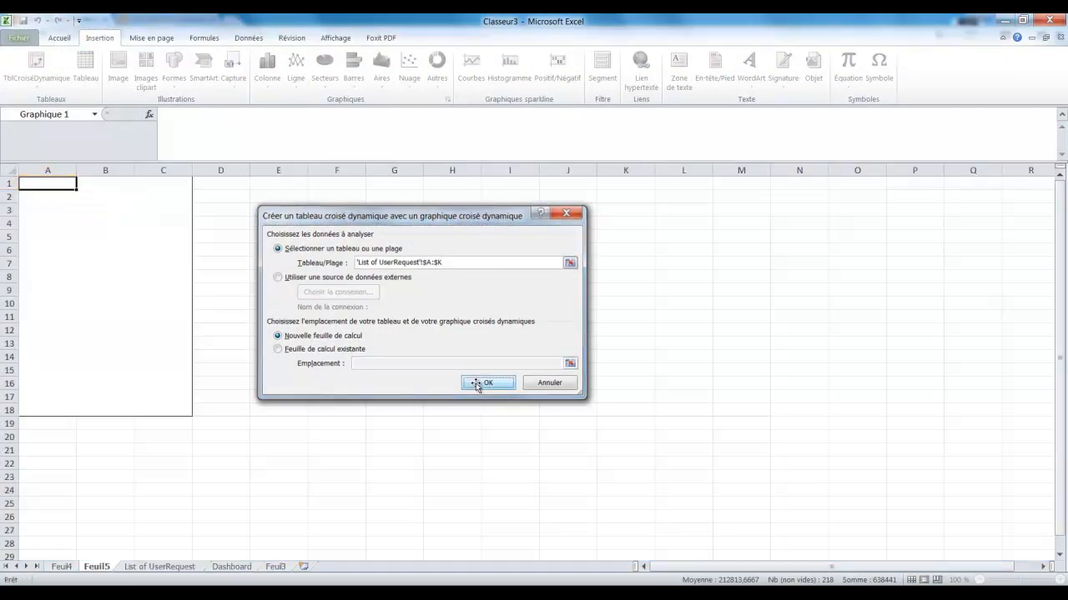
{"action": "left_click", "coordinate": [487, 382]}
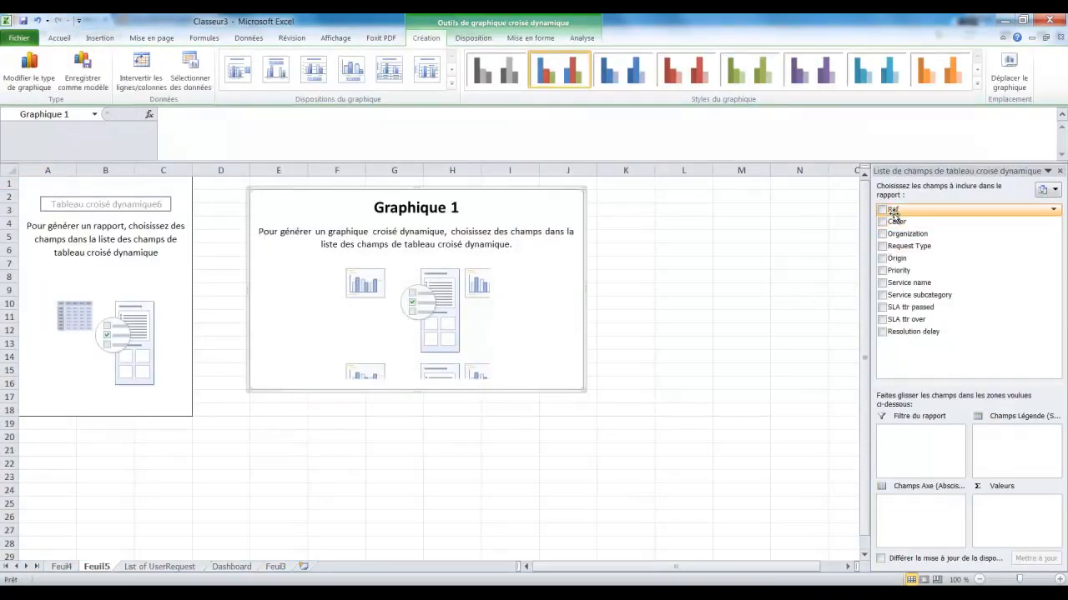
{"action": "left_click", "coordinate": [881, 210]}
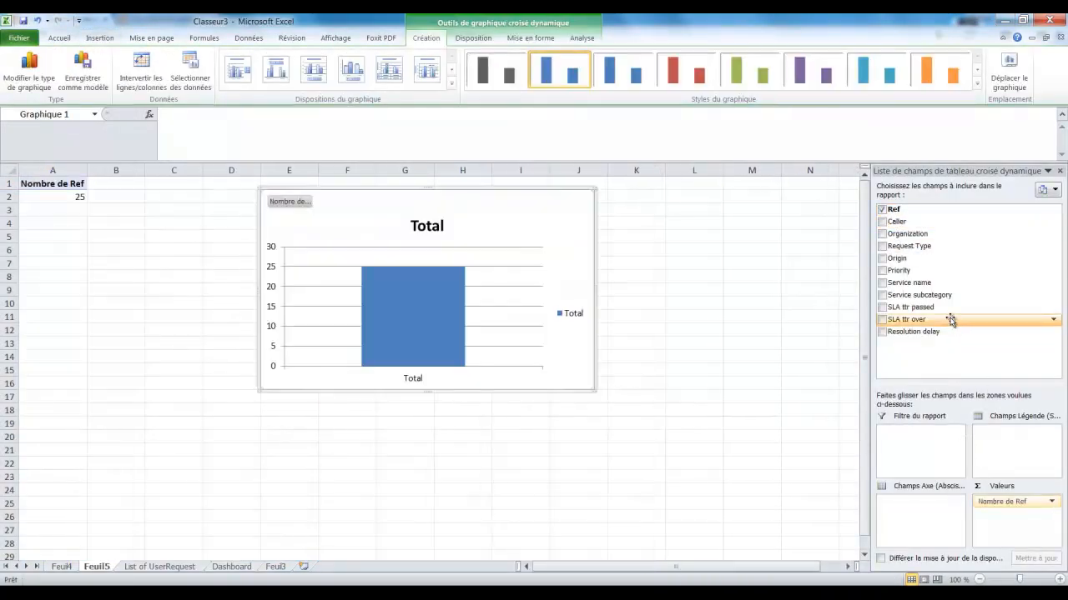
{"action": "left_click", "coordinate": [881, 257]}
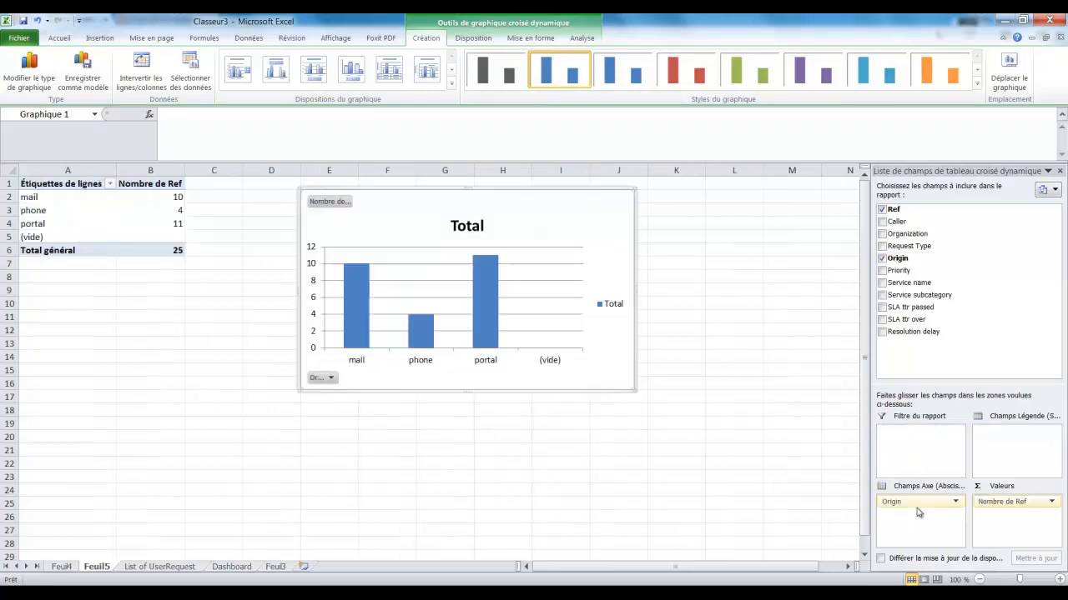
{"action": "mouse_move", "coordinate": [446, 193]}
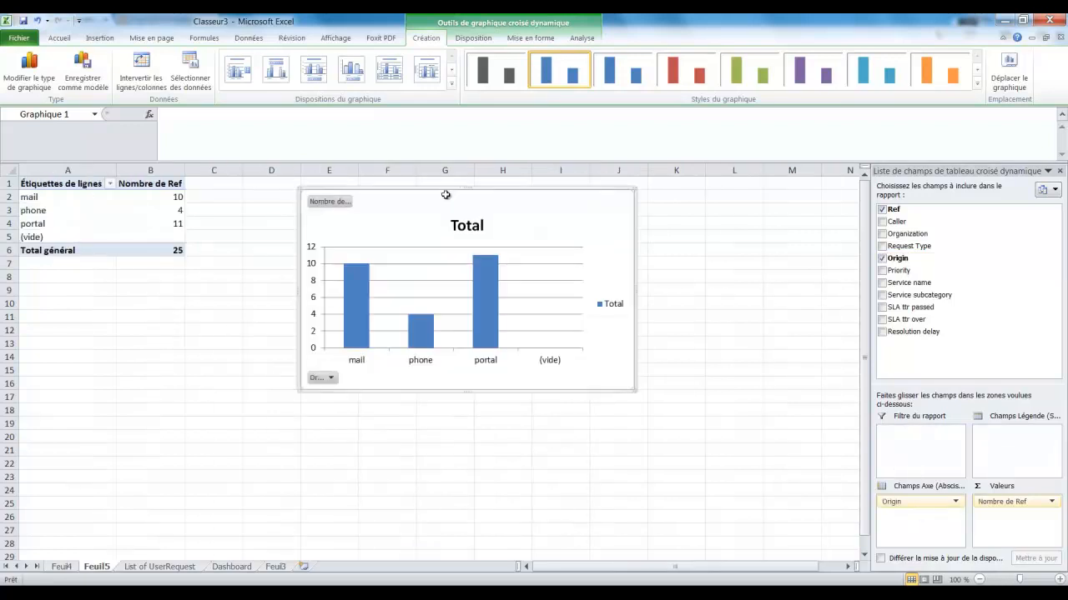
{"action": "left_click", "coordinate": [230, 567]}
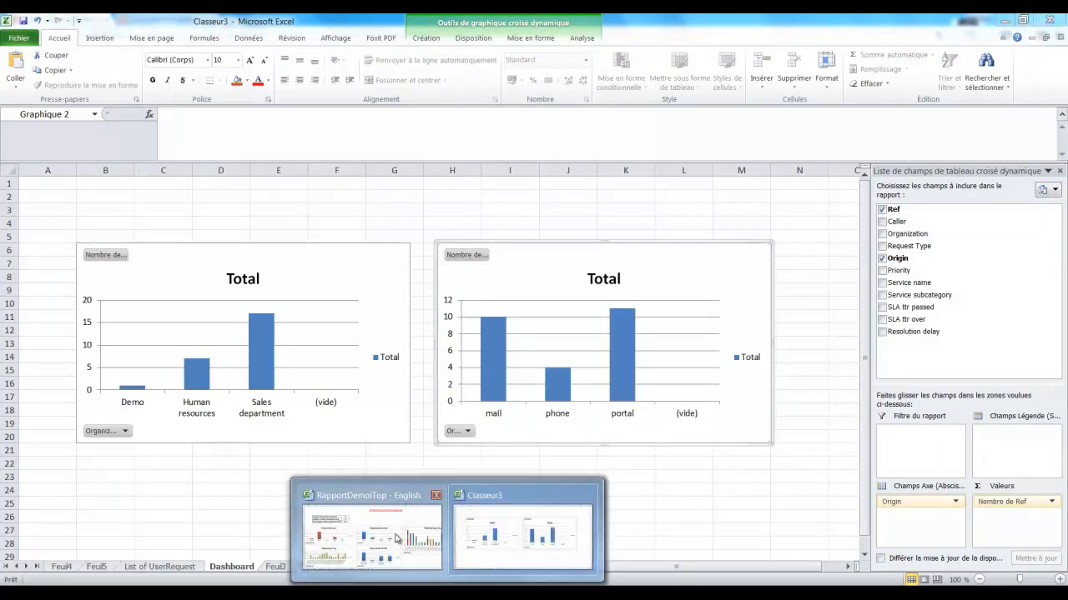
Browse the RapportDemoTop workbook's By Day, By Service and ticket list sheets, return to Dashboard and show the Données tools
{"action": "left_click", "coordinate": [370, 534]}
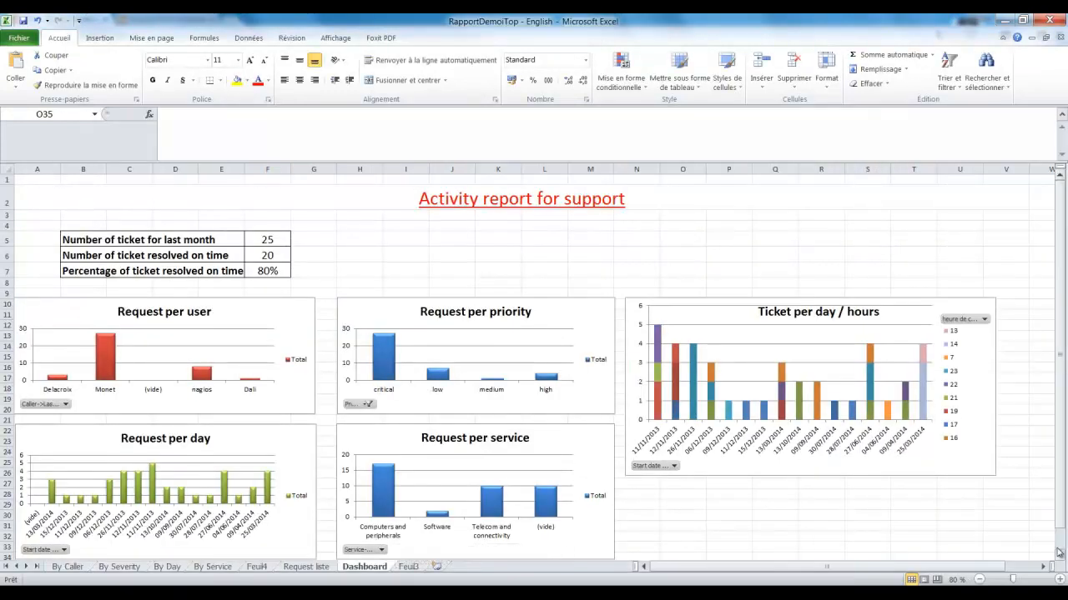
{"action": "scroll", "scroll_direction": "down", "scroll_amount": 3}
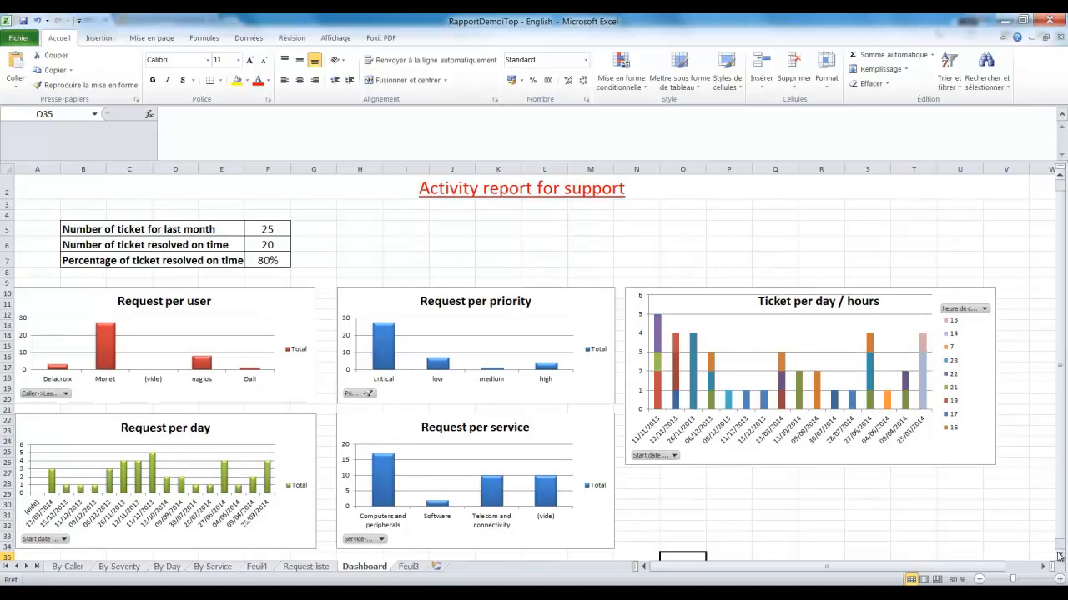
{"action": "mouse_move", "coordinate": [527, 302]}
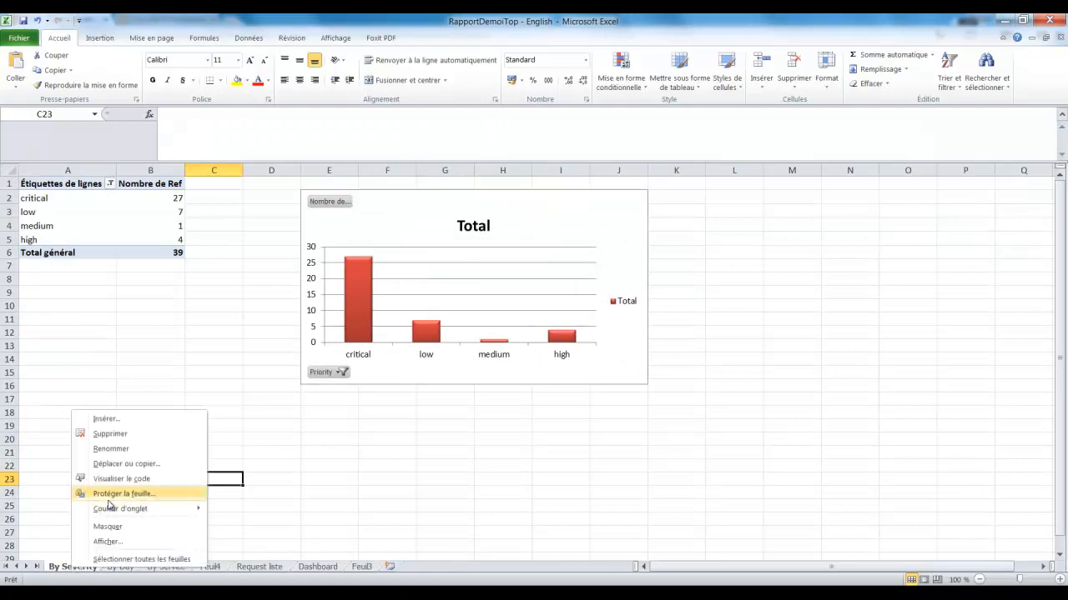
{"action": "left_click", "coordinate": [63, 567]}
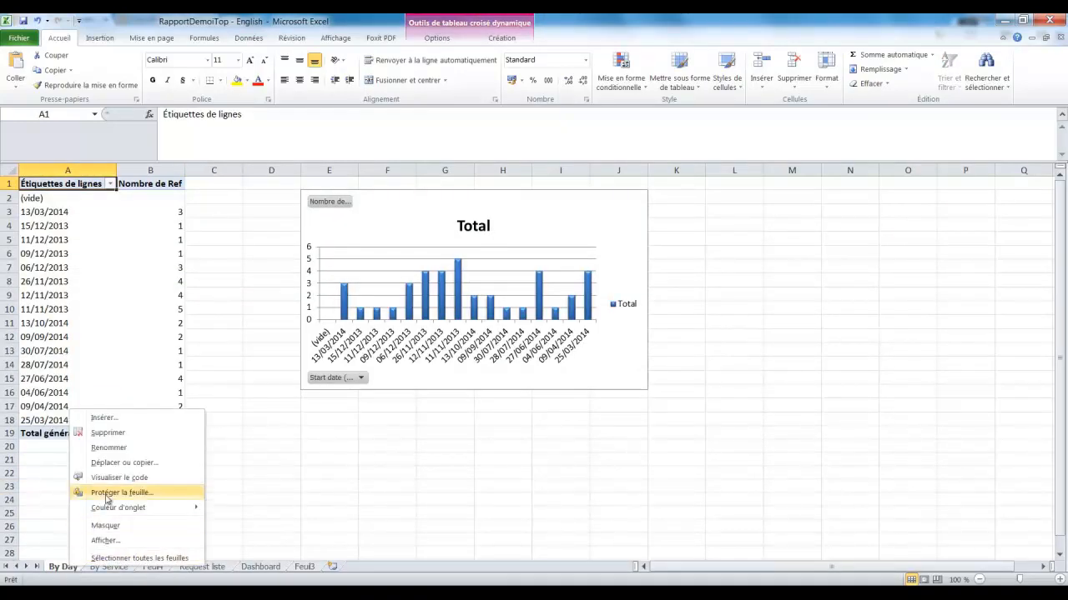
{"action": "left_click", "coordinate": [70, 567]}
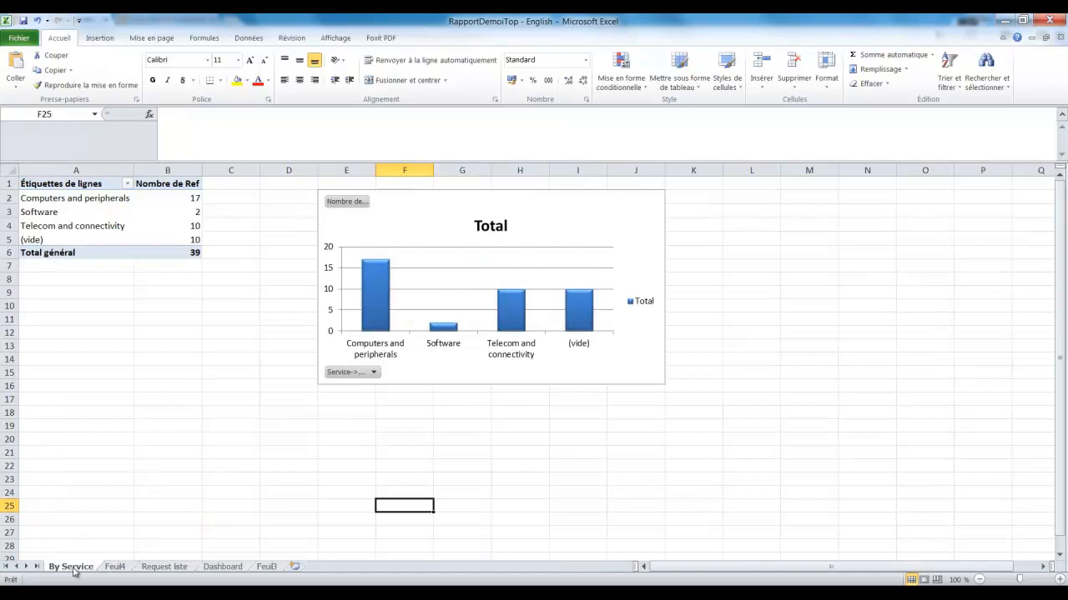
{"action": "left_click", "coordinate": [60, 567]}
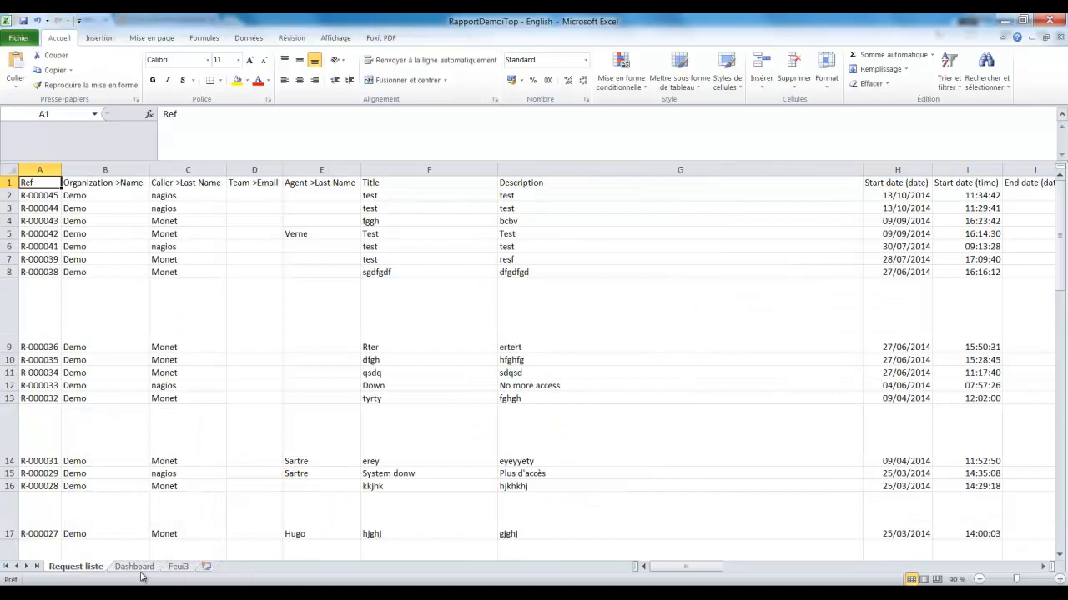
{"action": "left_click", "coordinate": [133, 567]}
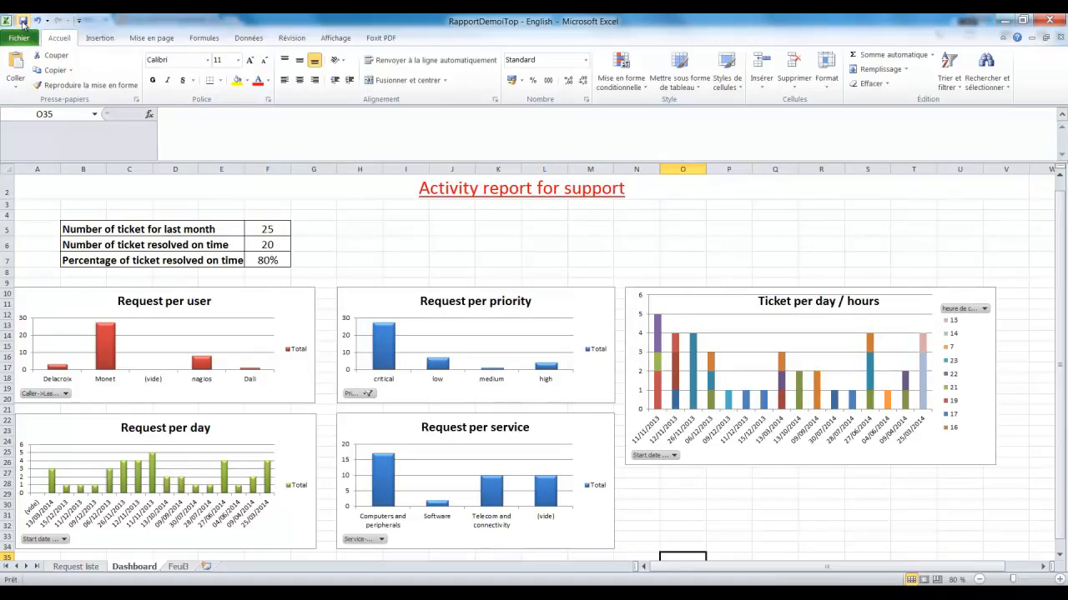
{"action": "left_click", "coordinate": [247, 36]}
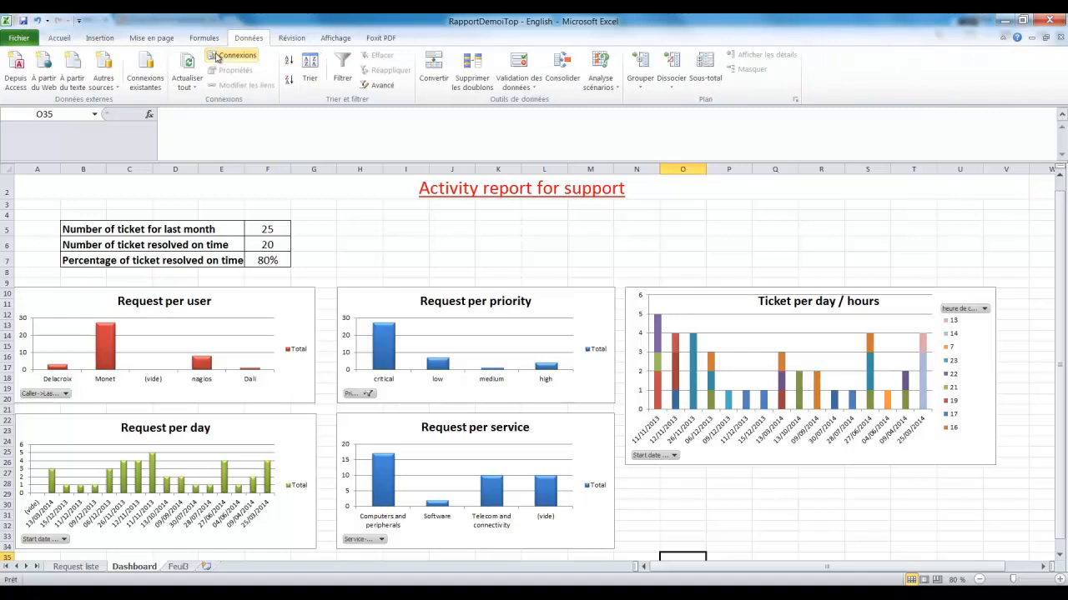